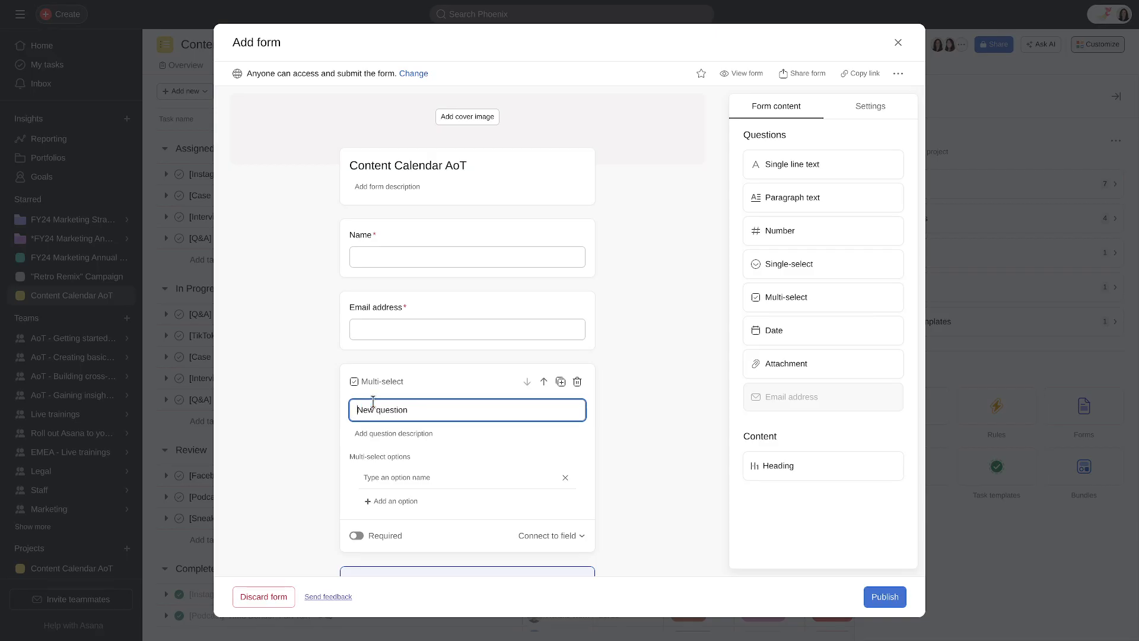
type("How many images will")
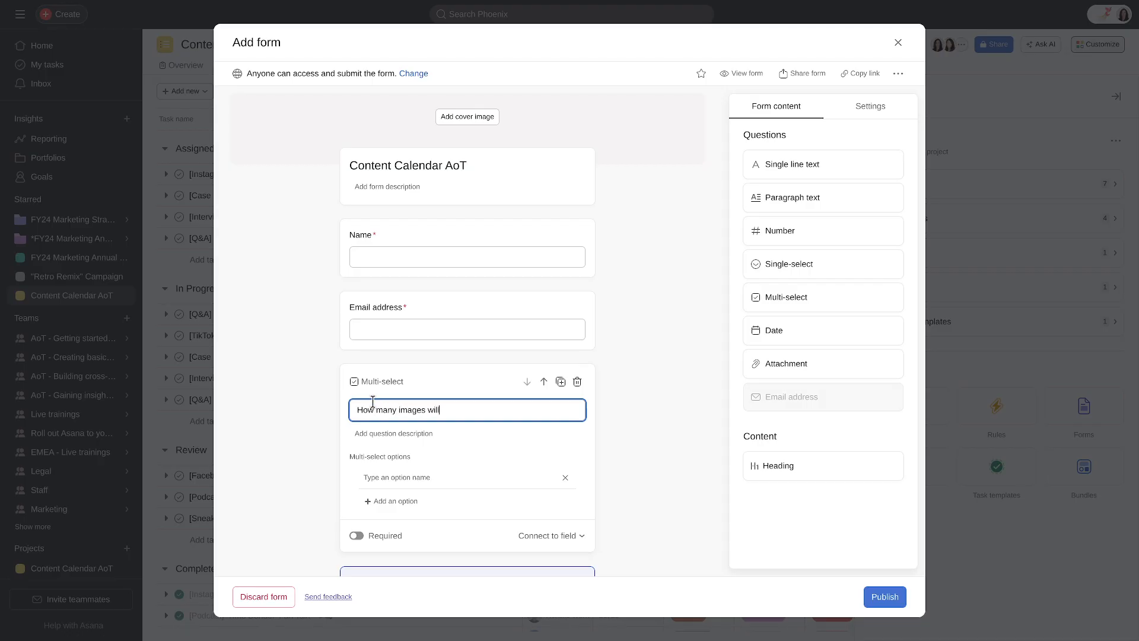
type("be needed for")
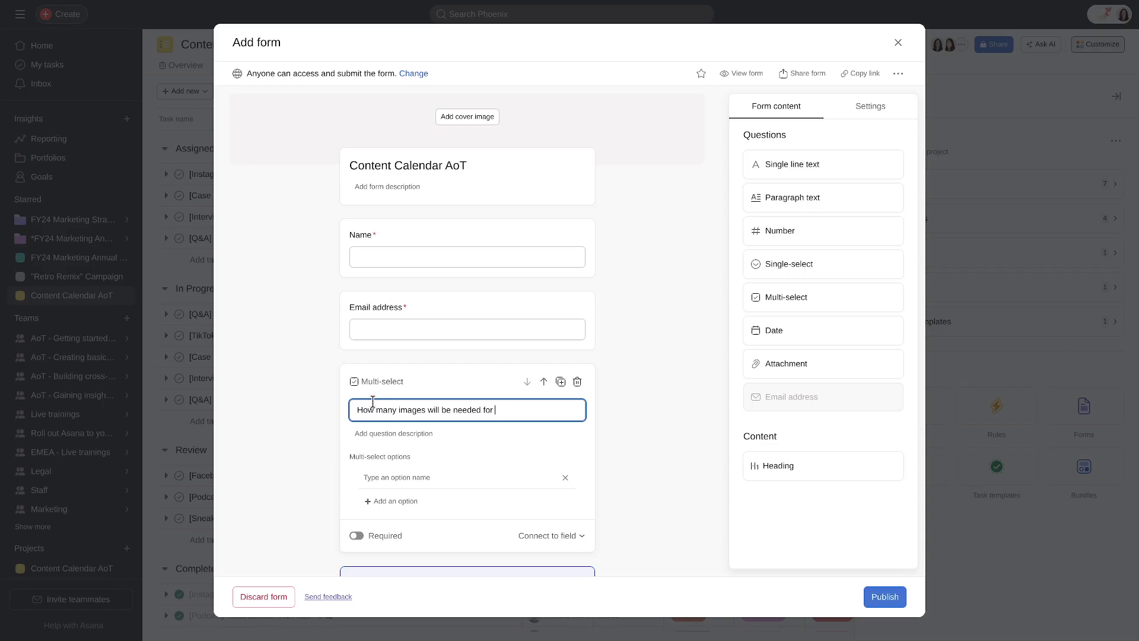
type("this request?")
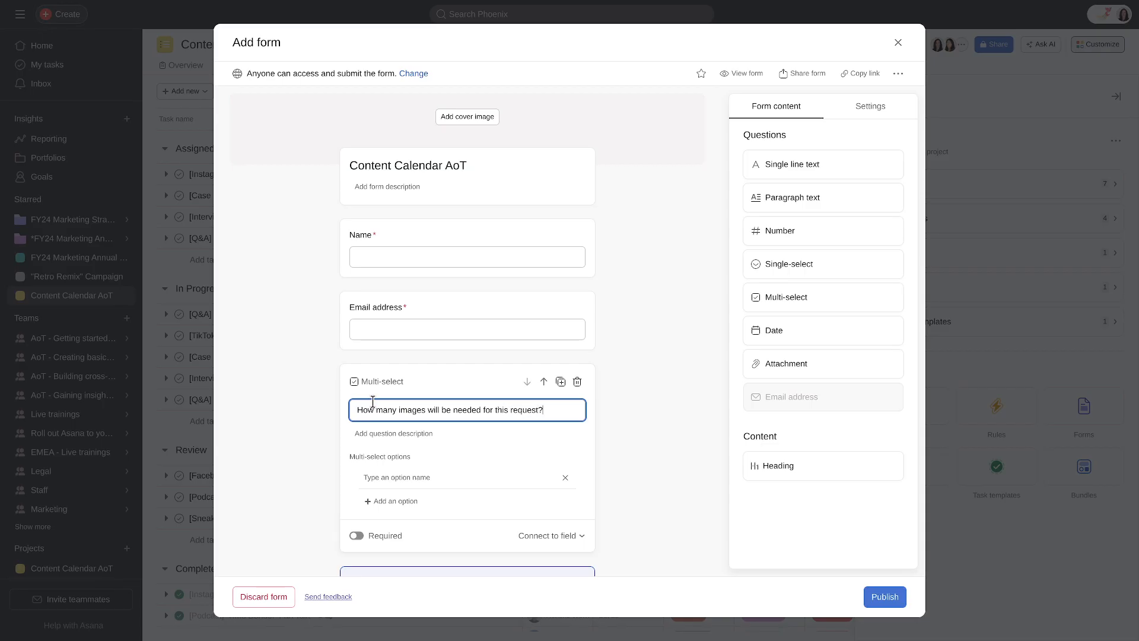
scroll("down", 3)
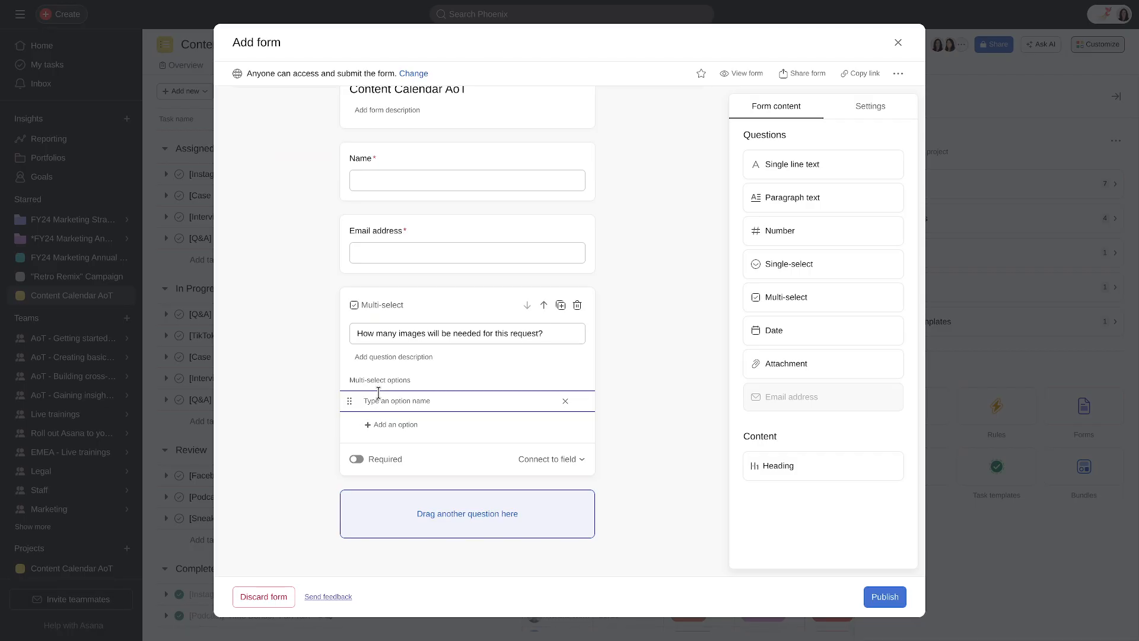
type("1")
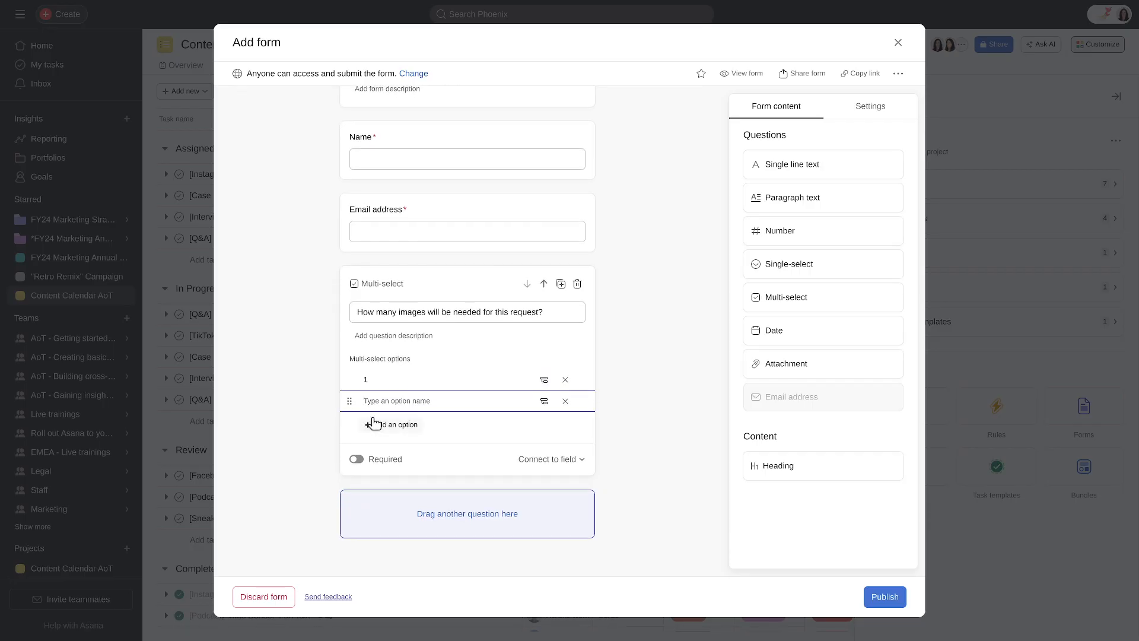
type("2")
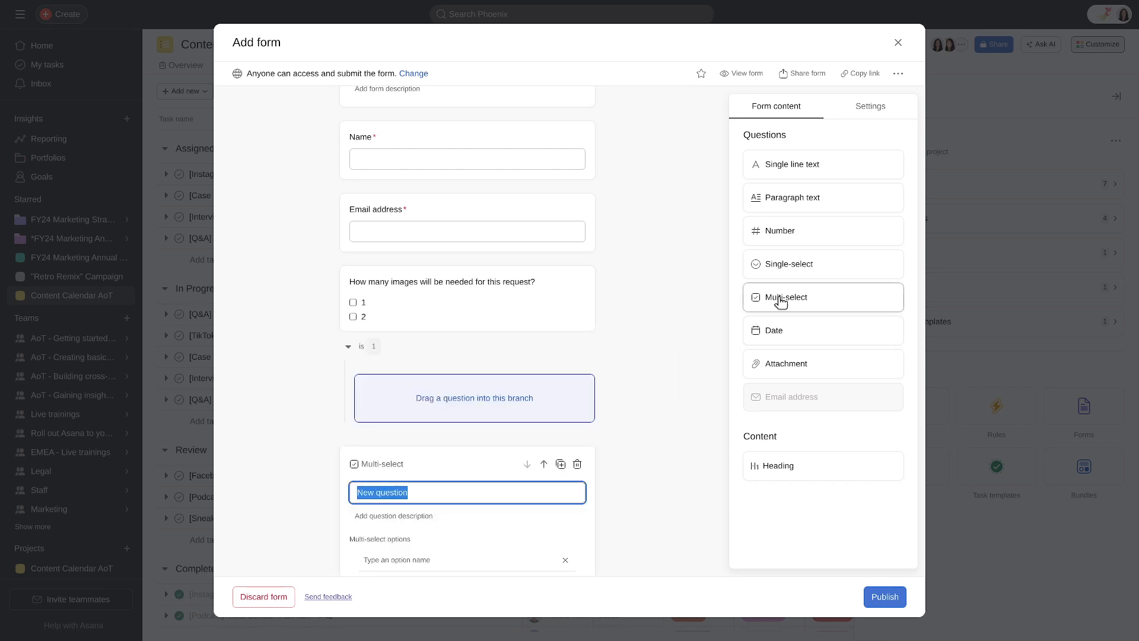
mouse_move(784, 304)
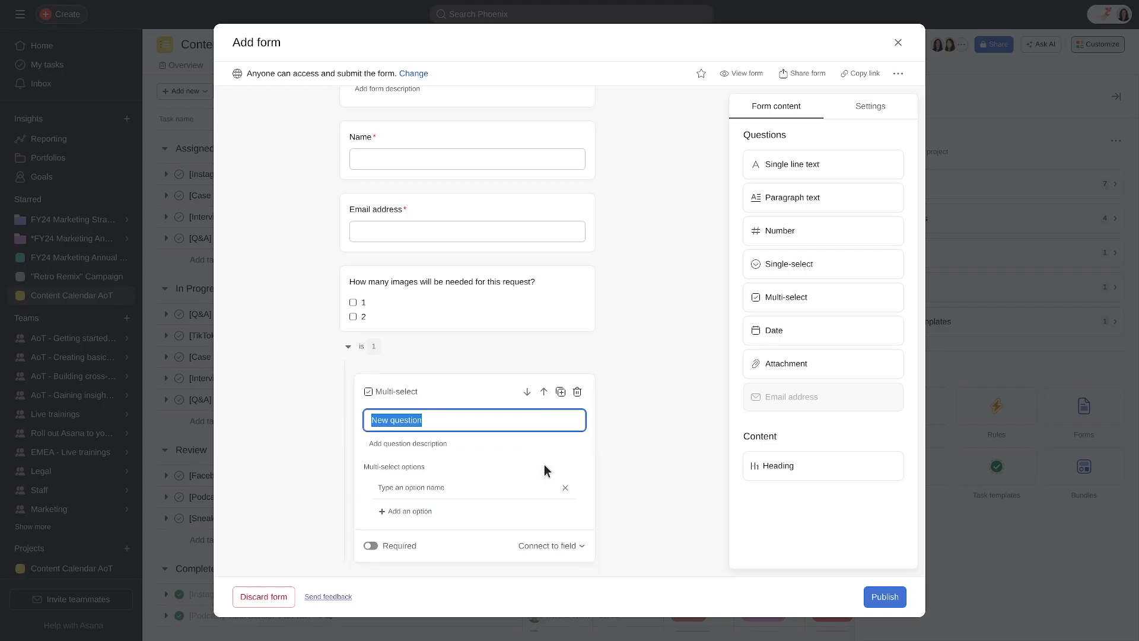
mouse_move(501, 451)
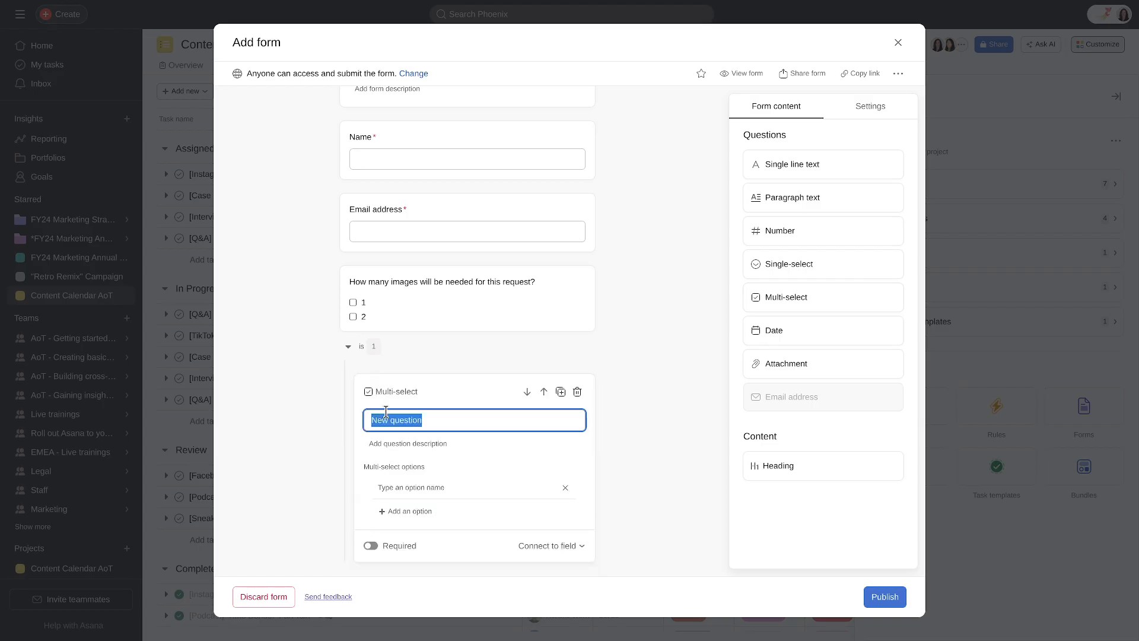
type("Will you provid")
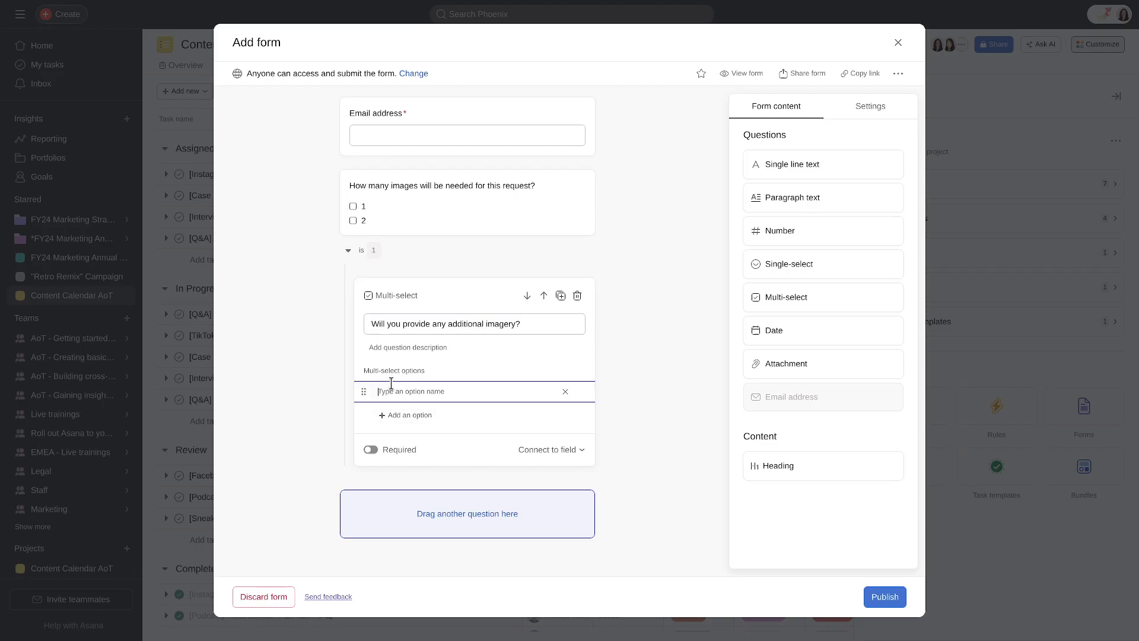
type("Yes")
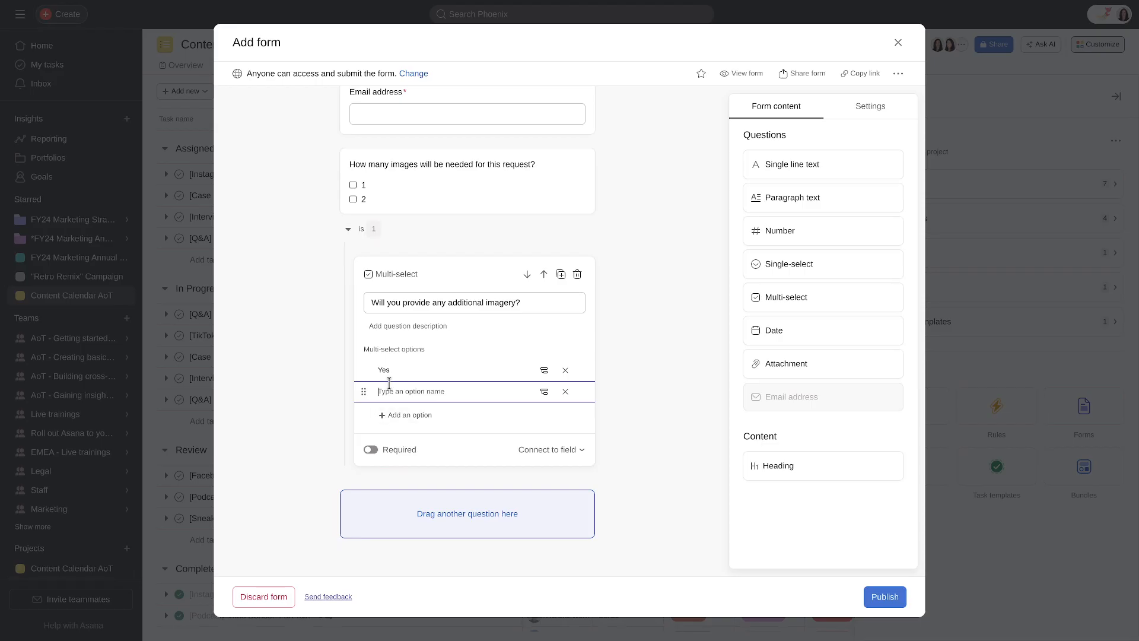
type("No")
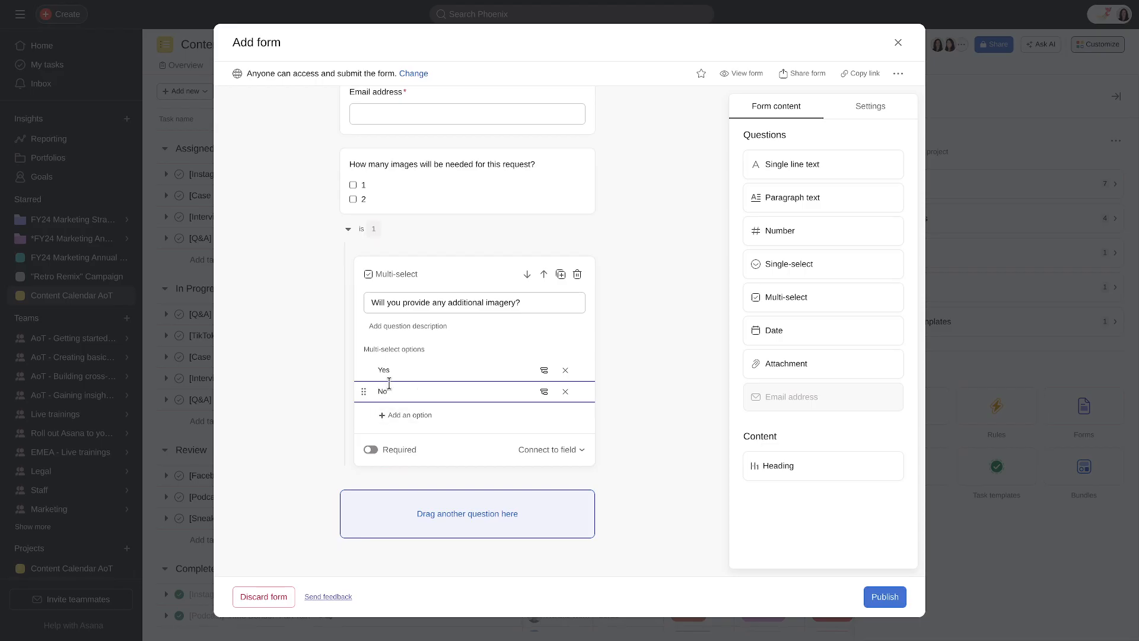